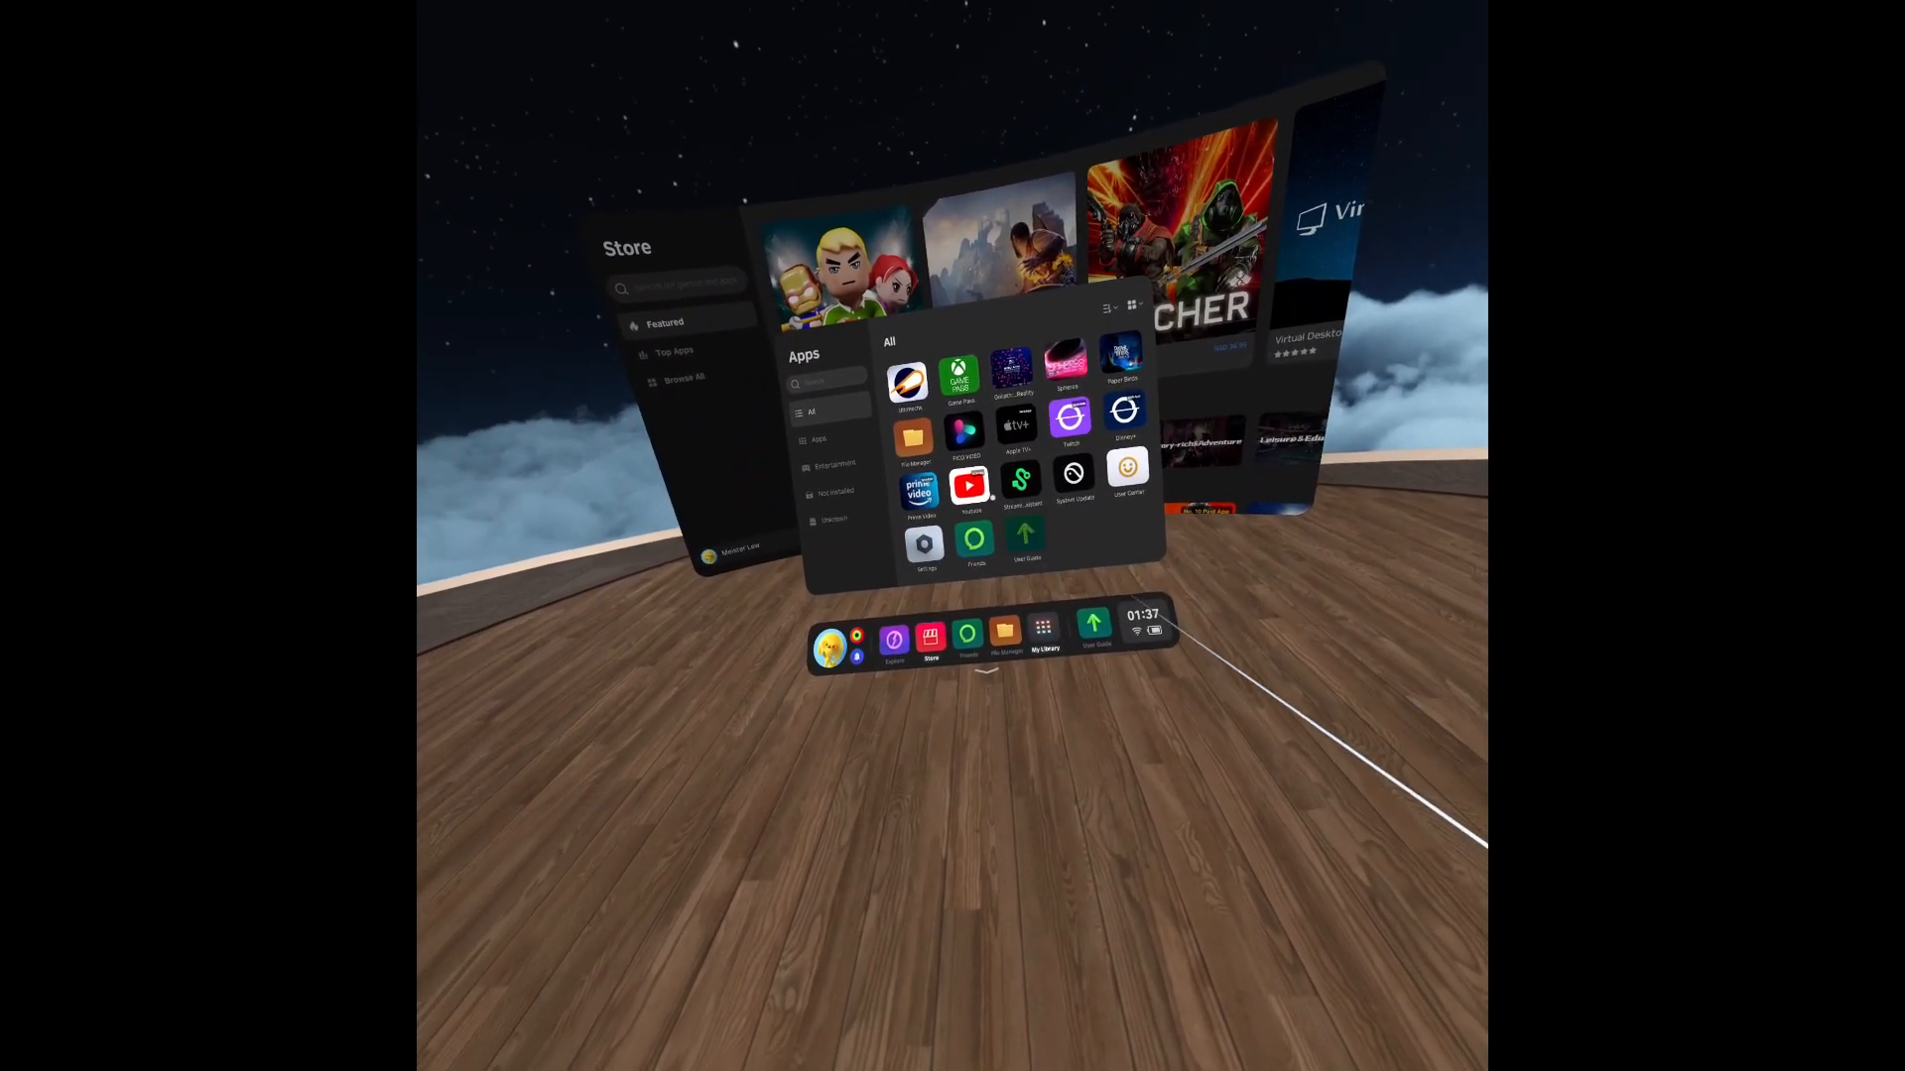
Switch to the space-lounge environment and close the Store and Library windows.
left_click(926, 638)
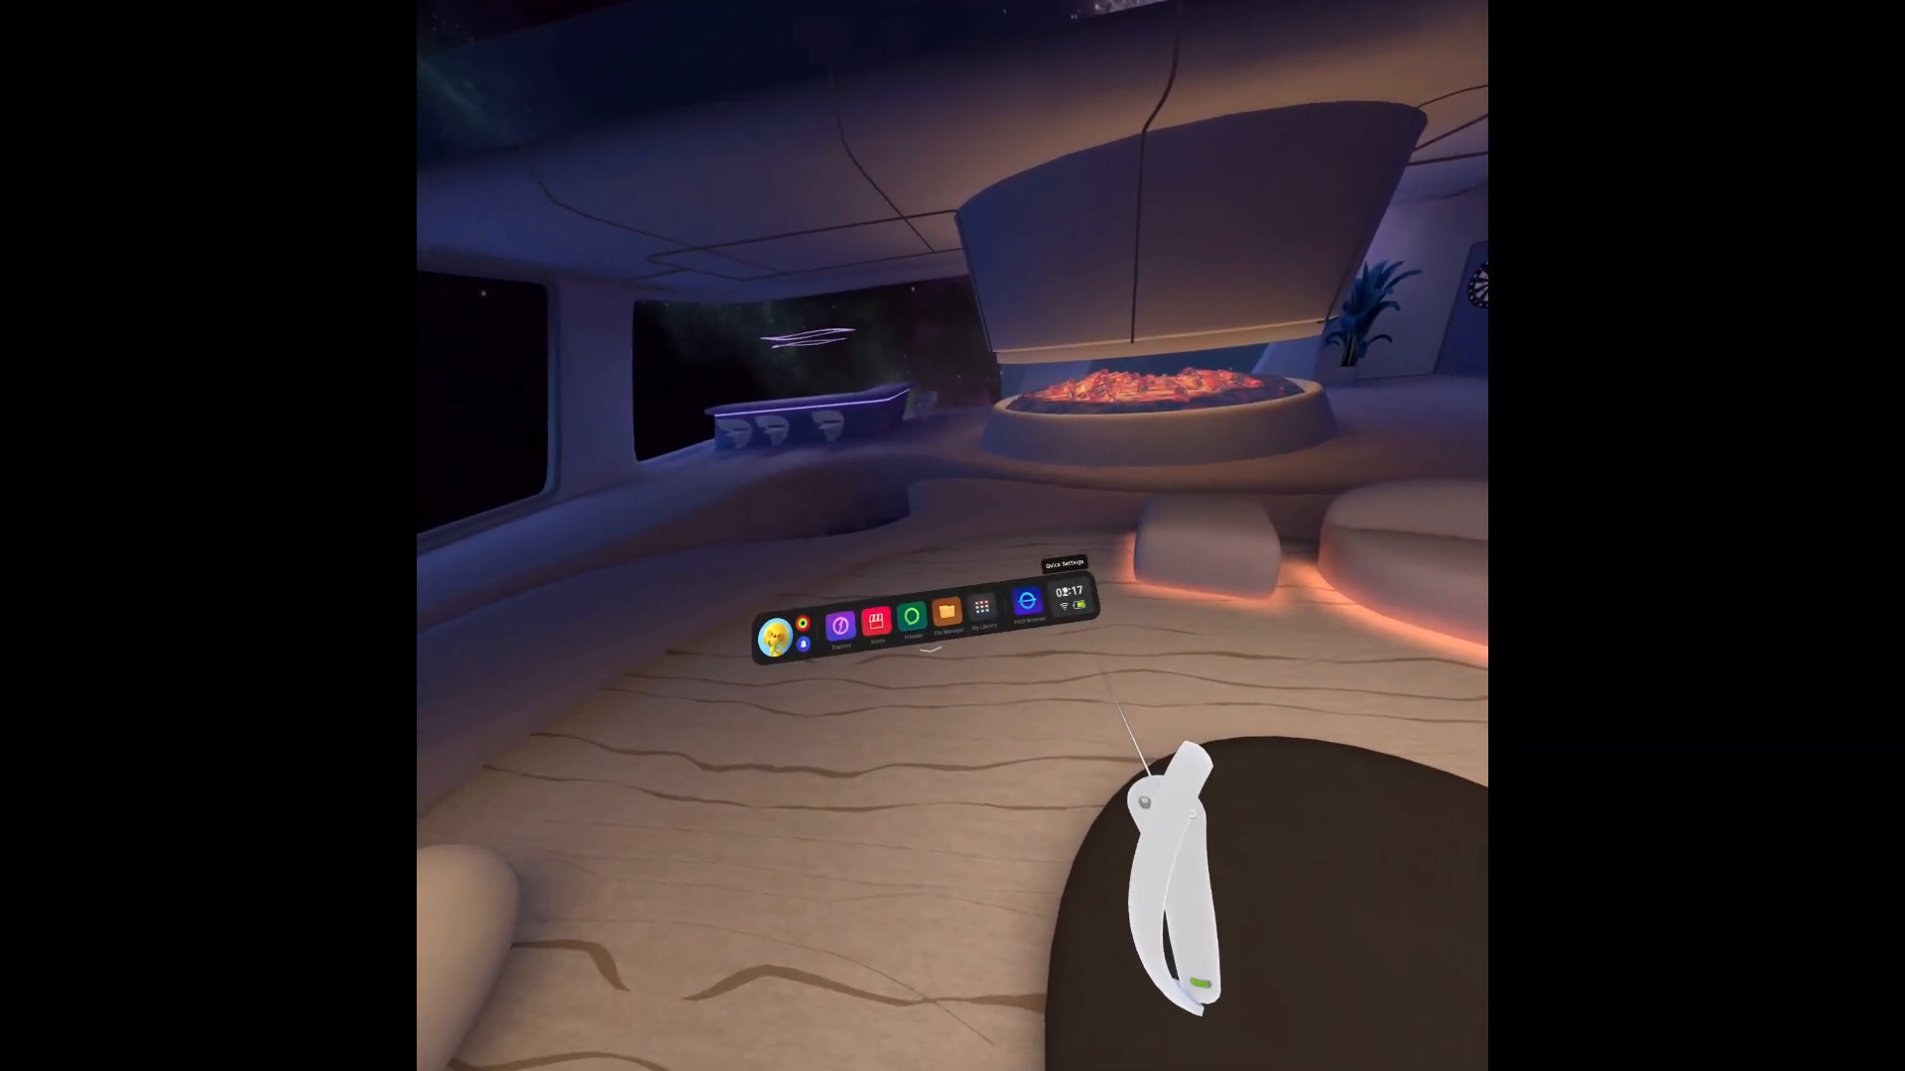
left_click(1072, 606)
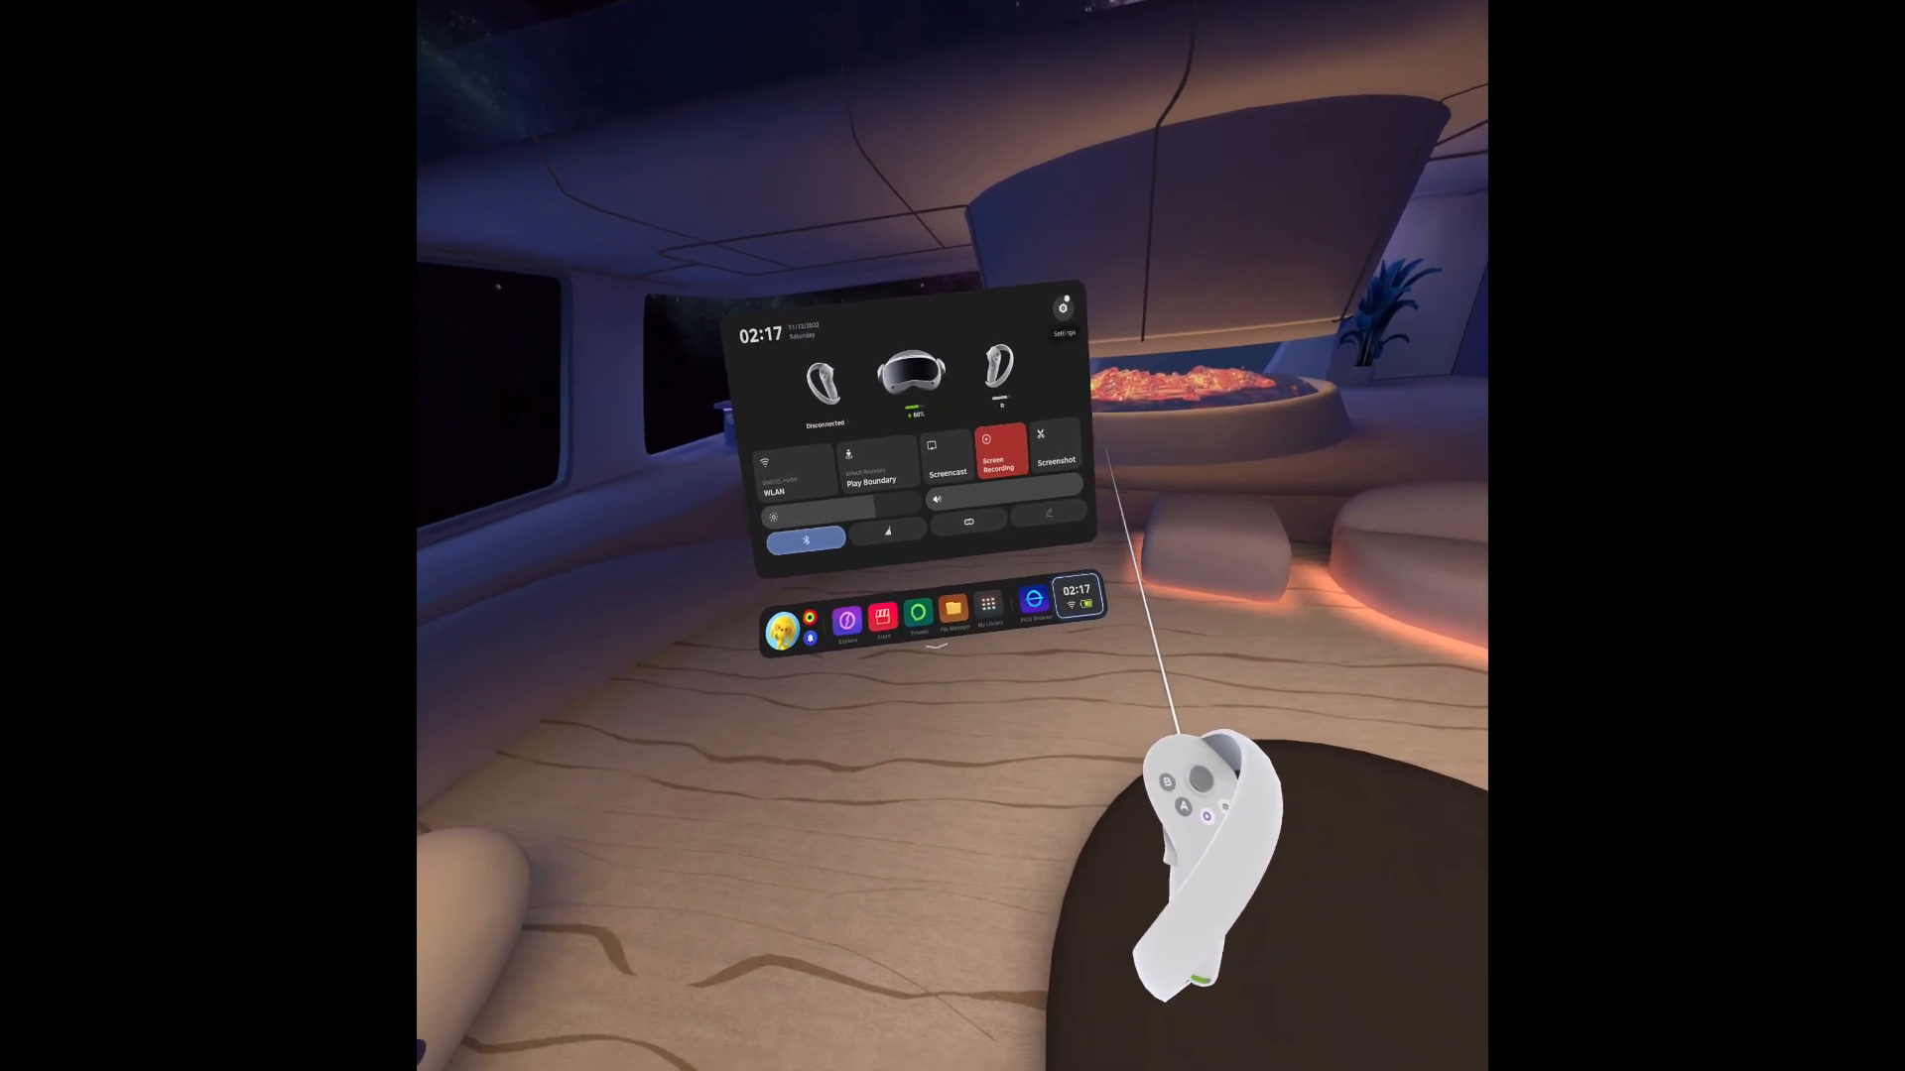
left_click(790, 486)
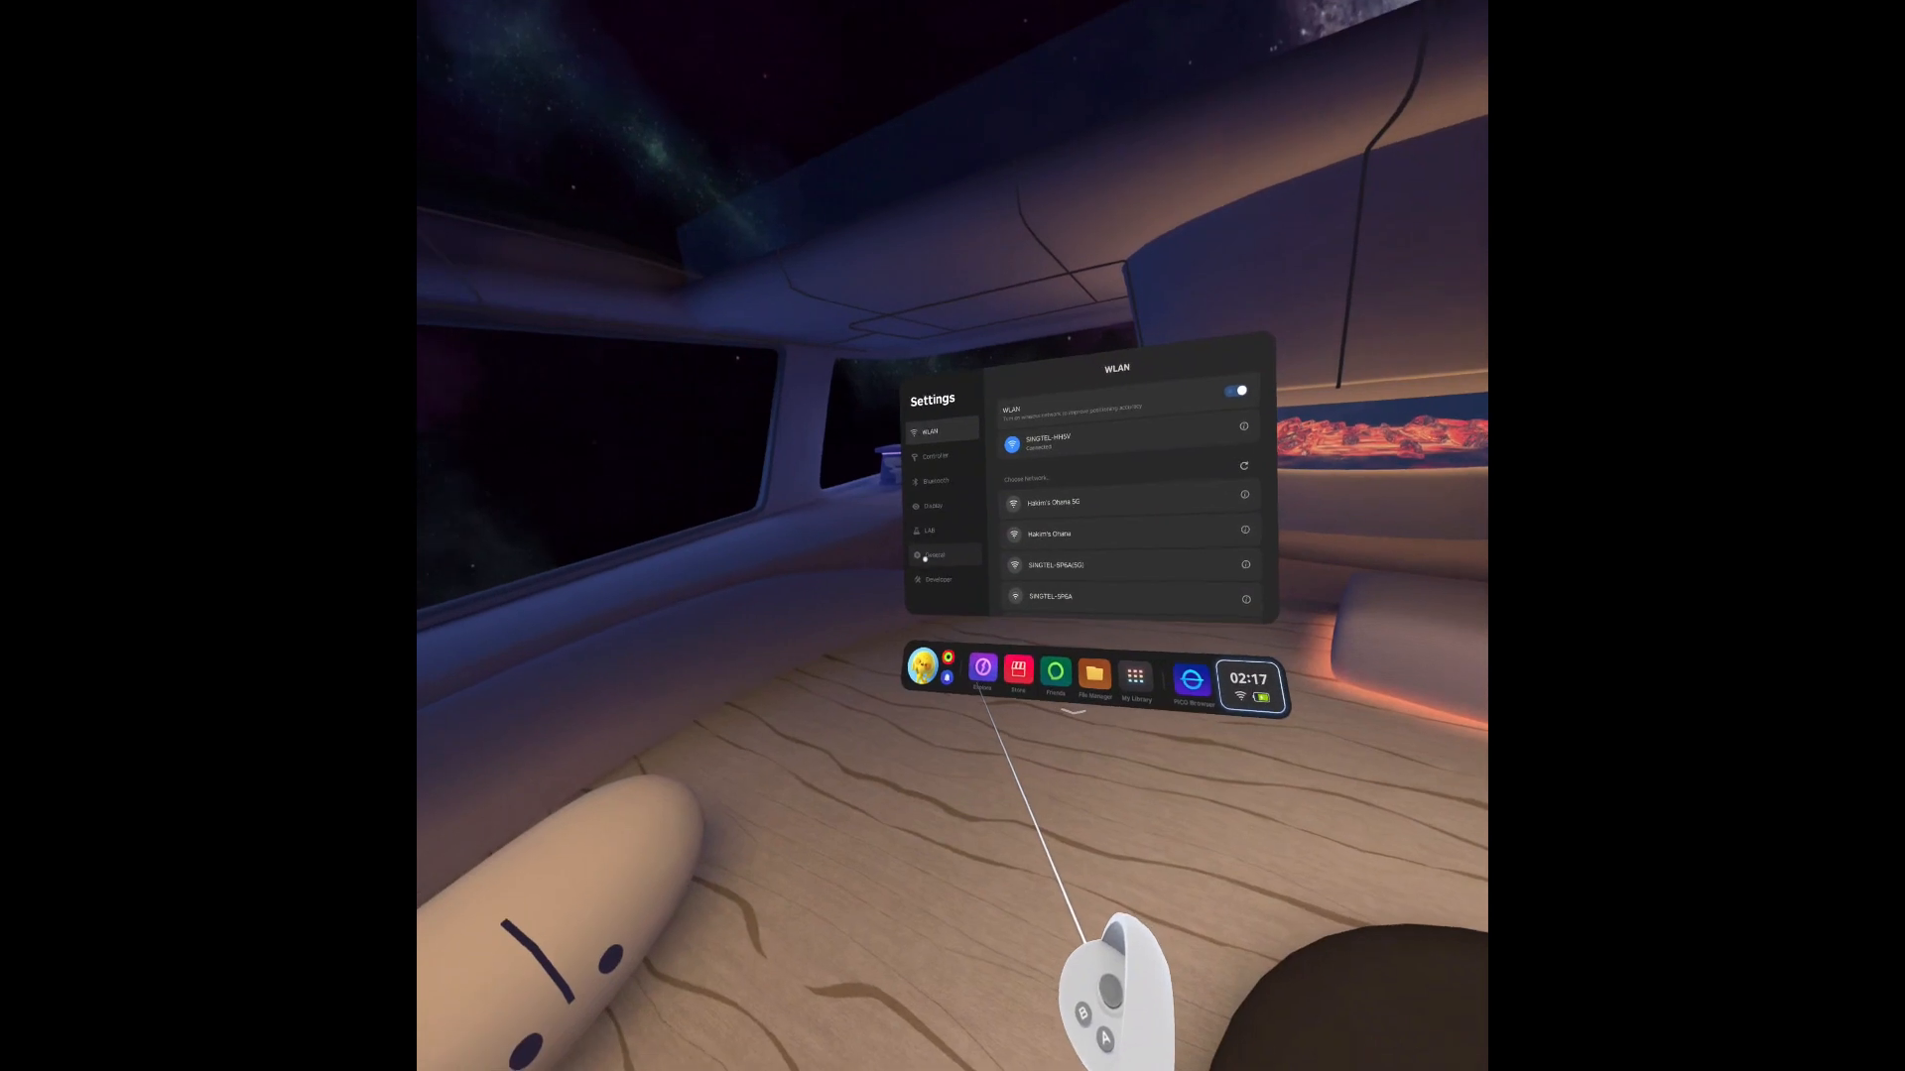
left_click(929, 531)
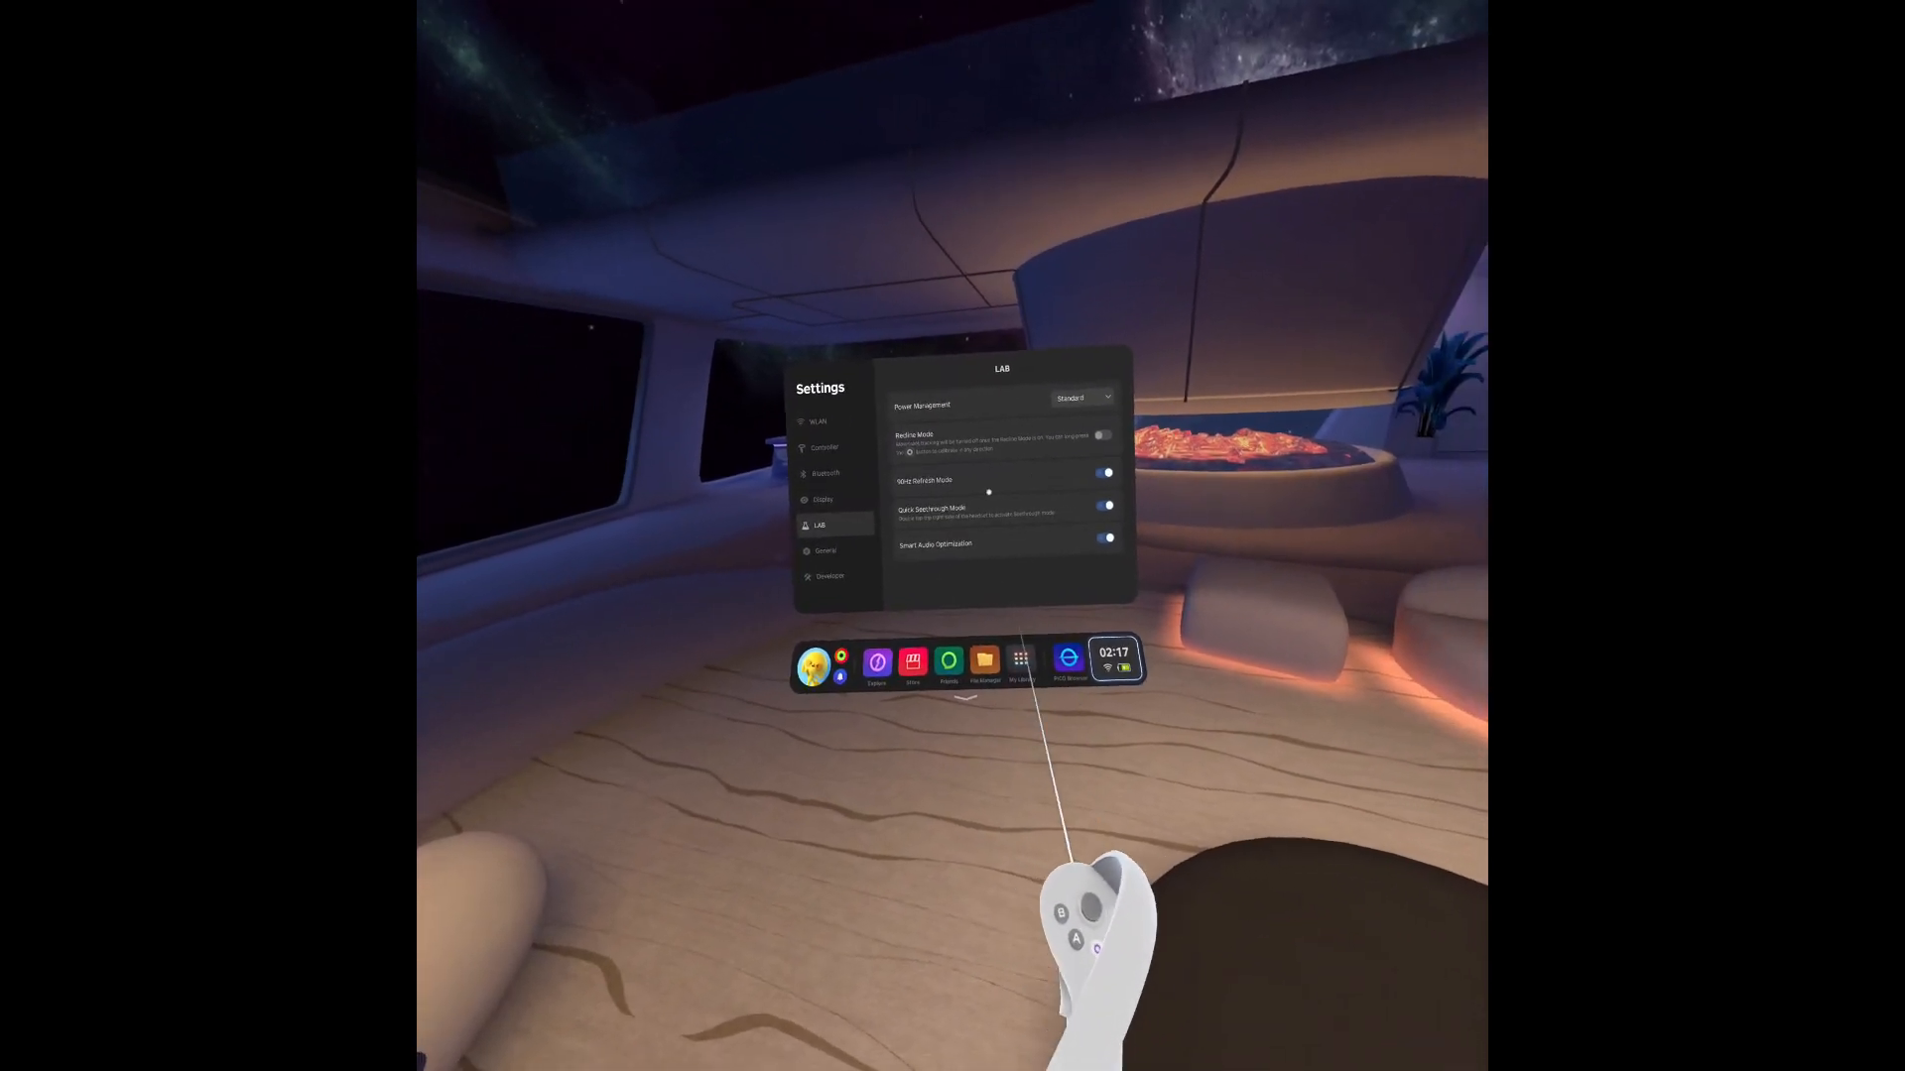
left_click(822, 499)
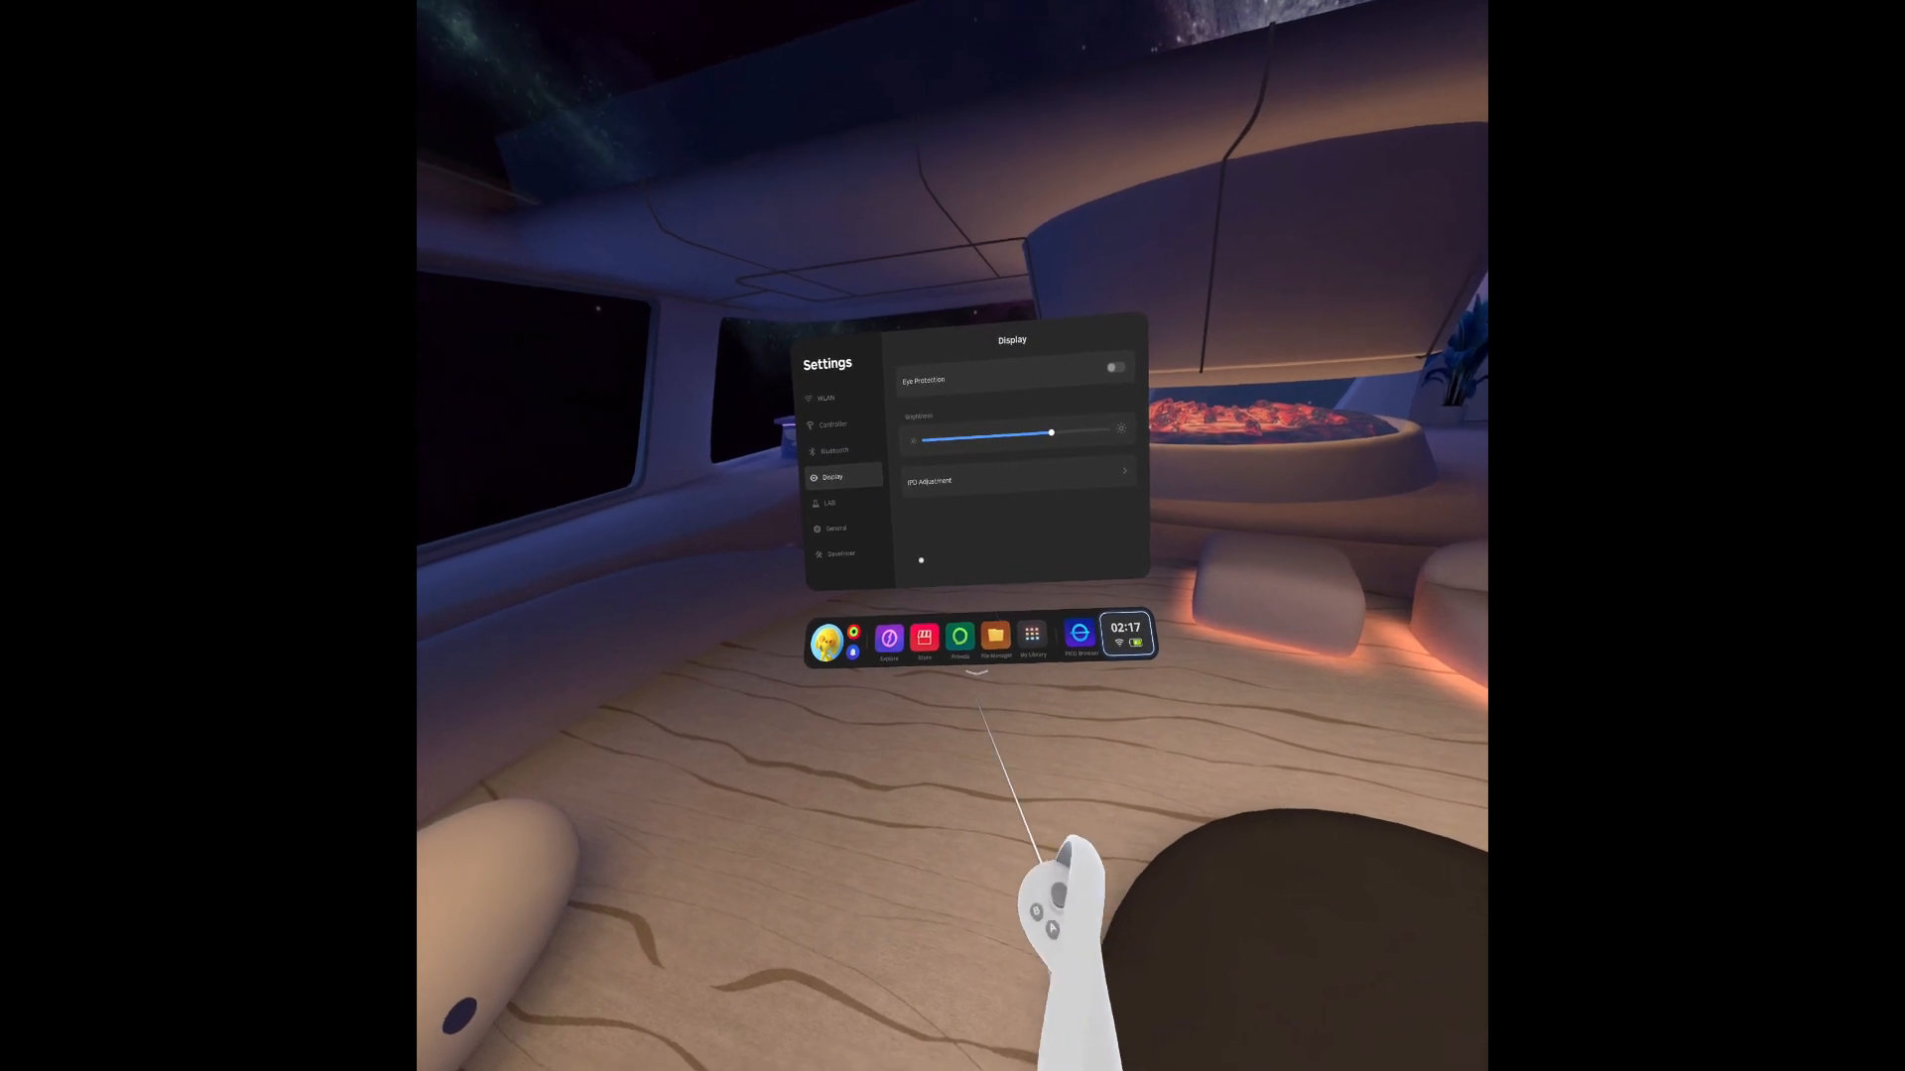
left_click(1031, 634)
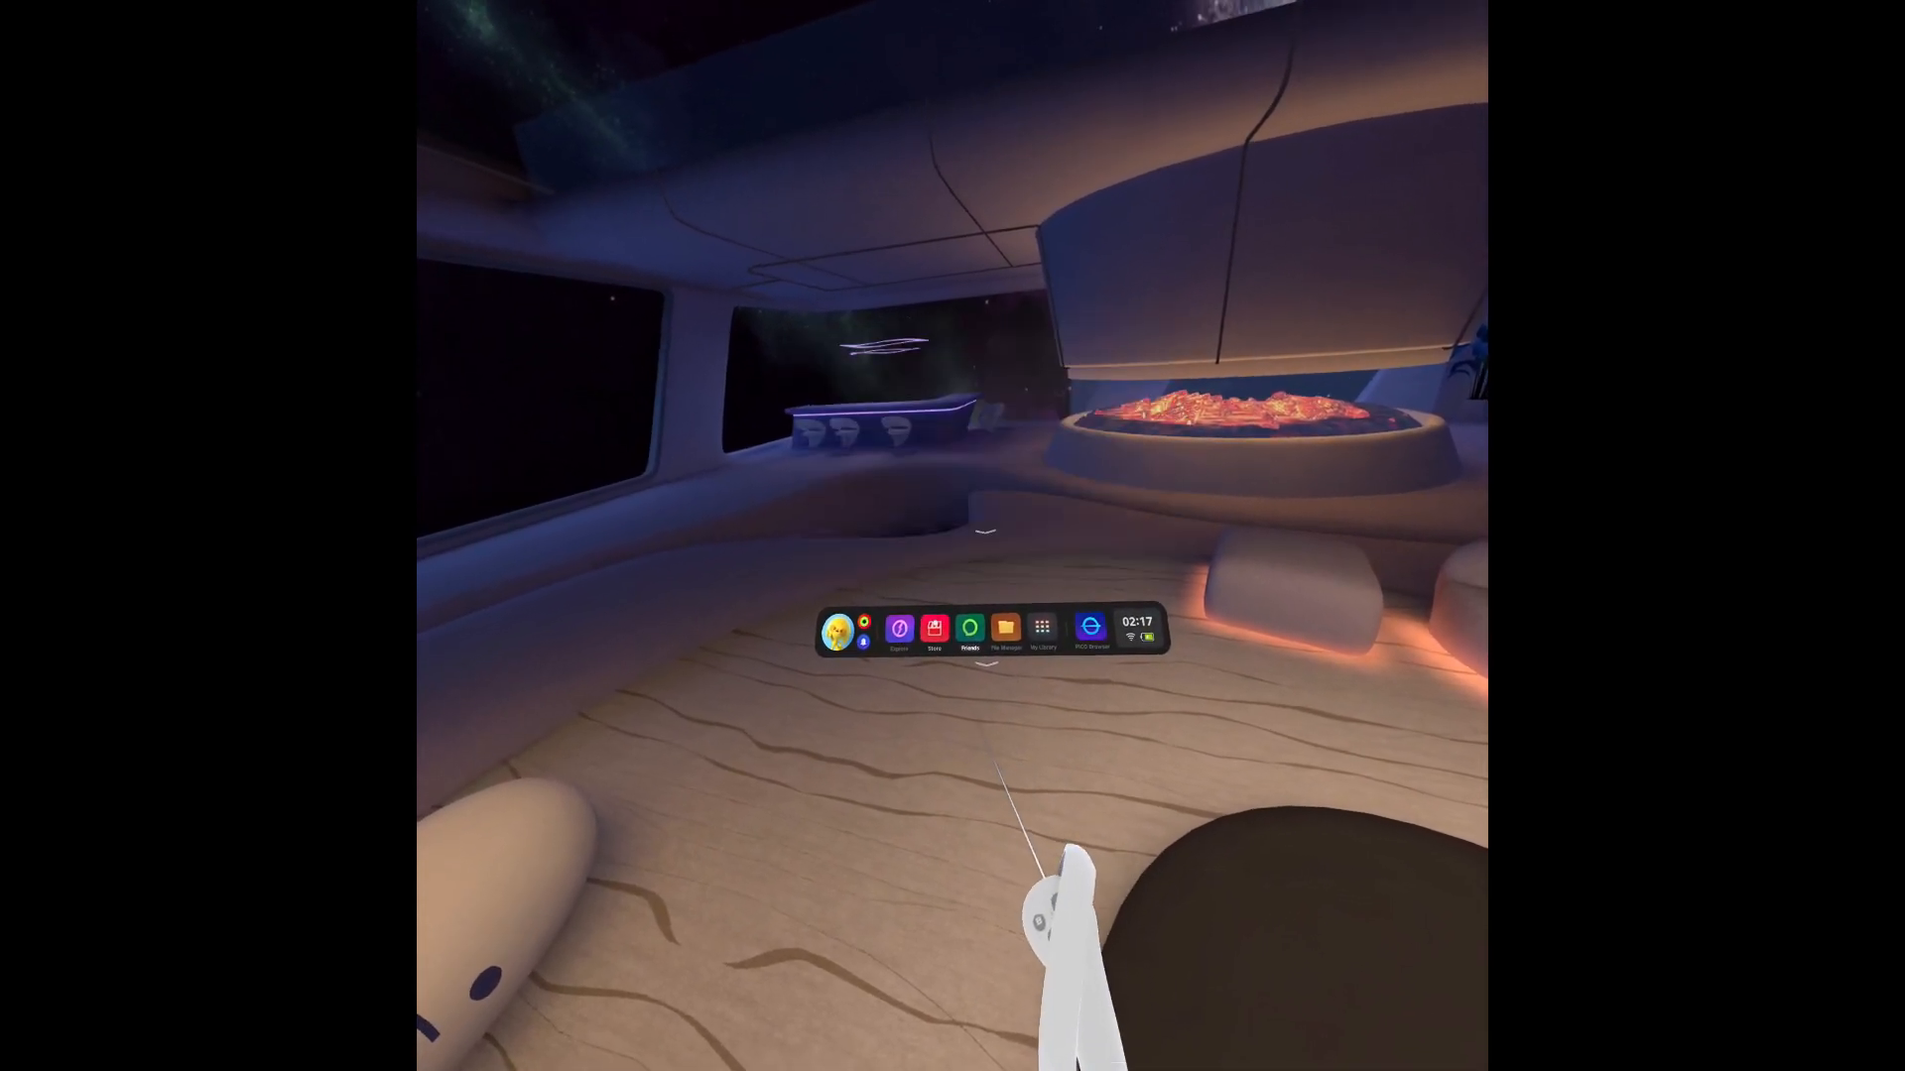
Browse the Store's full app catalogue, then show quick settings over it.
left_click(935, 628)
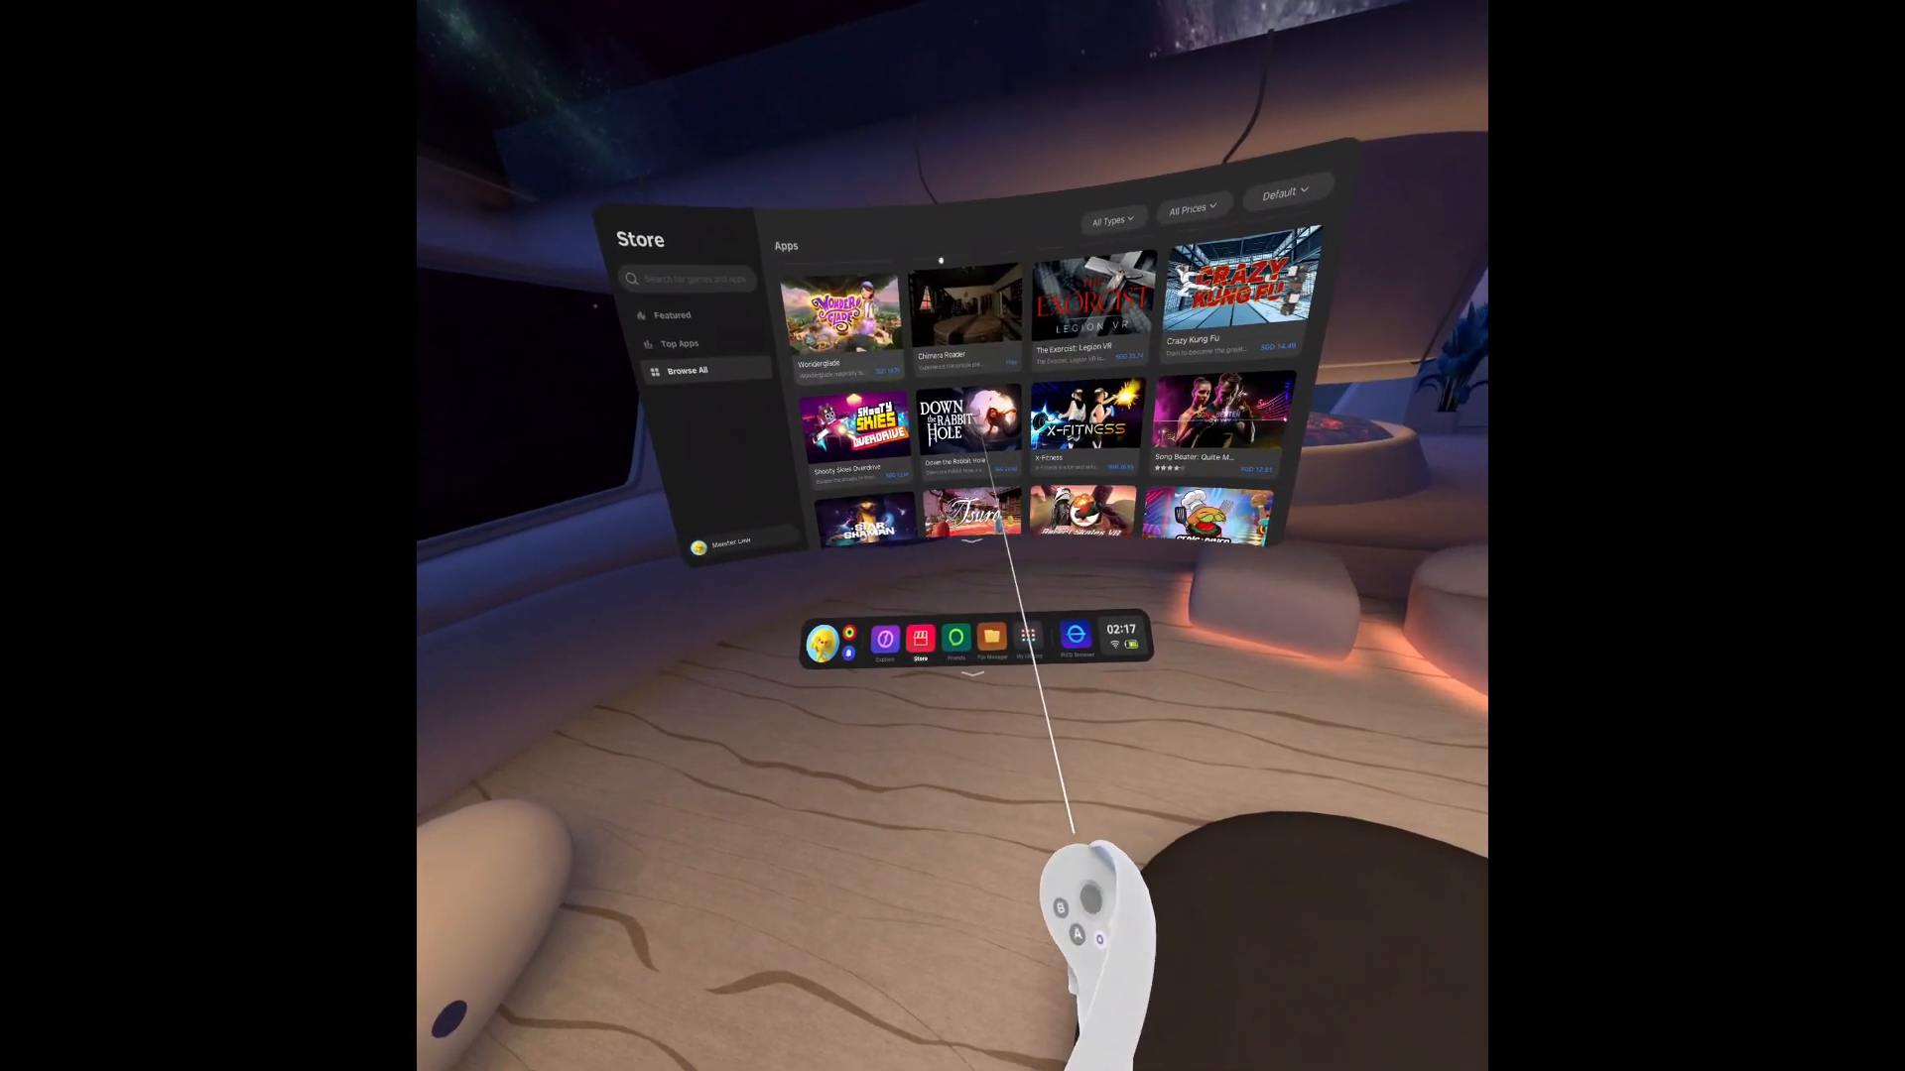
scroll("down", 3)
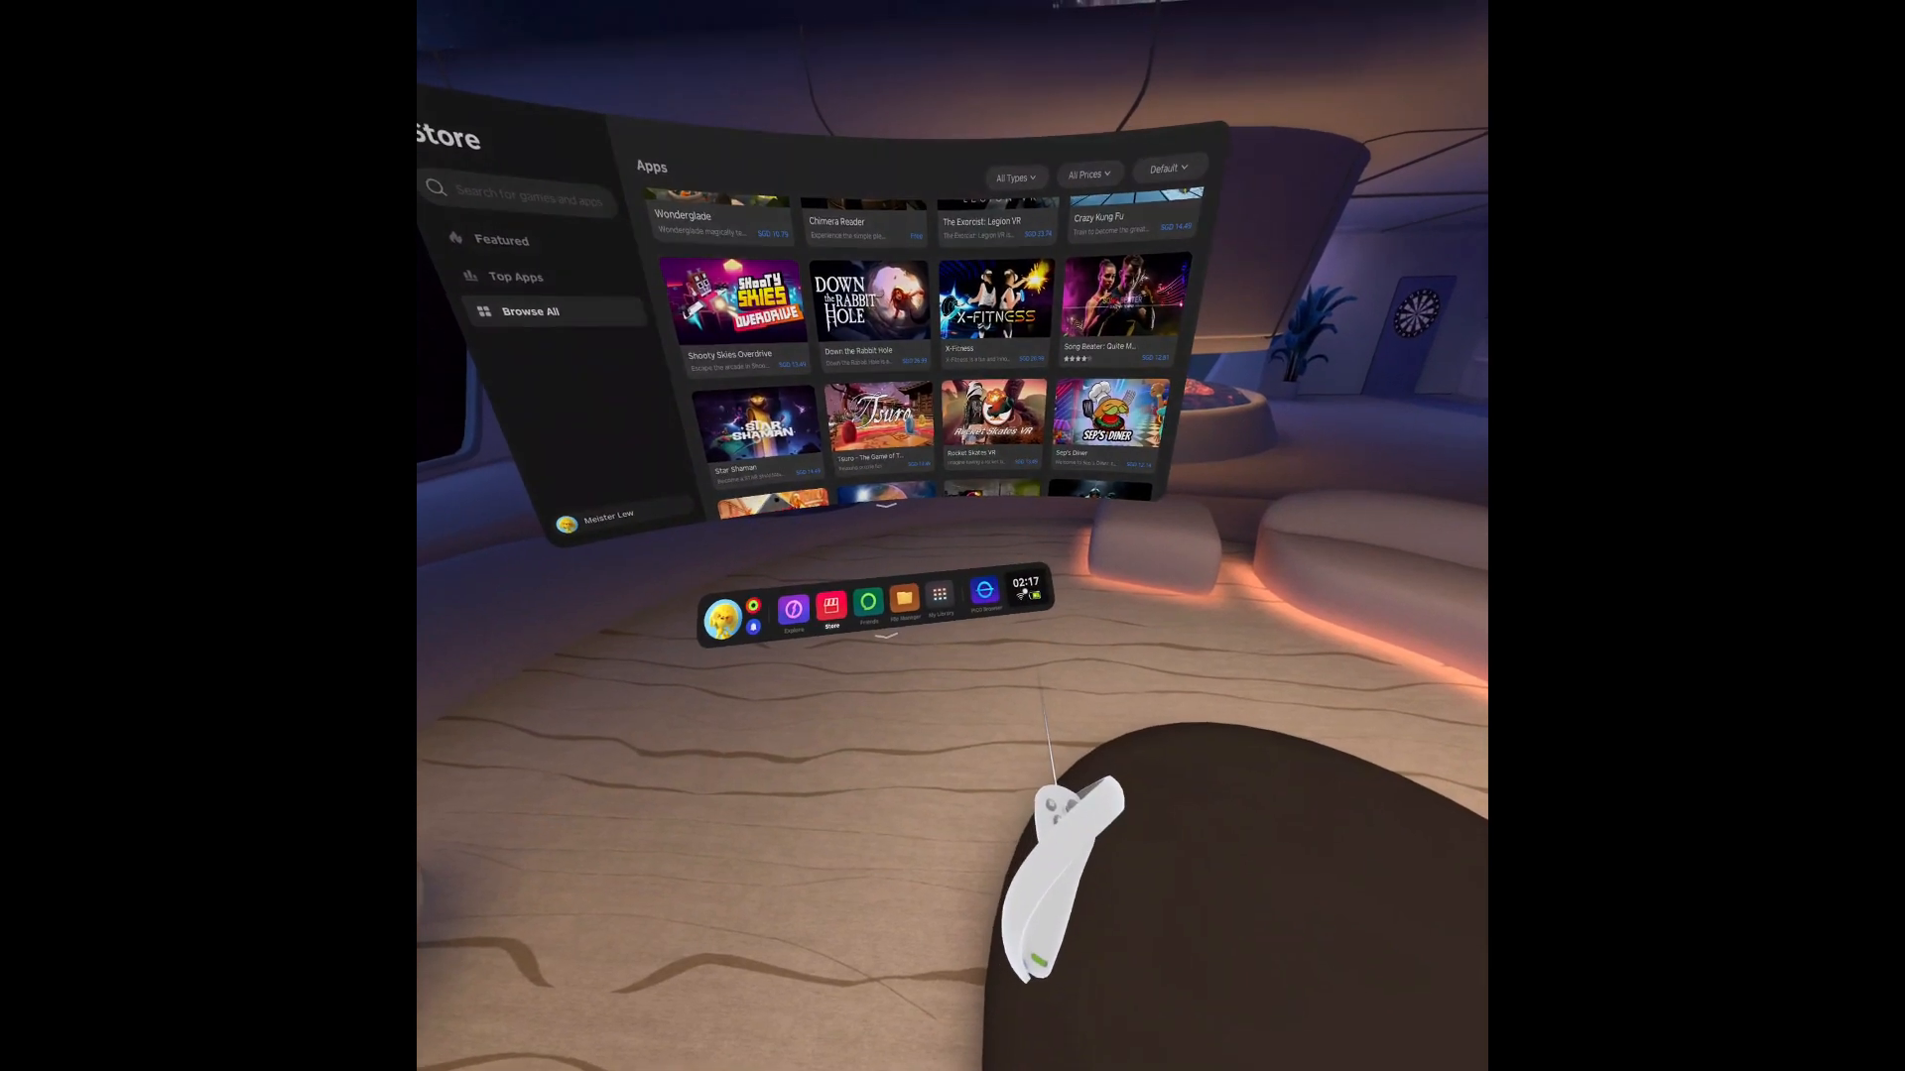
left_click(1023, 593)
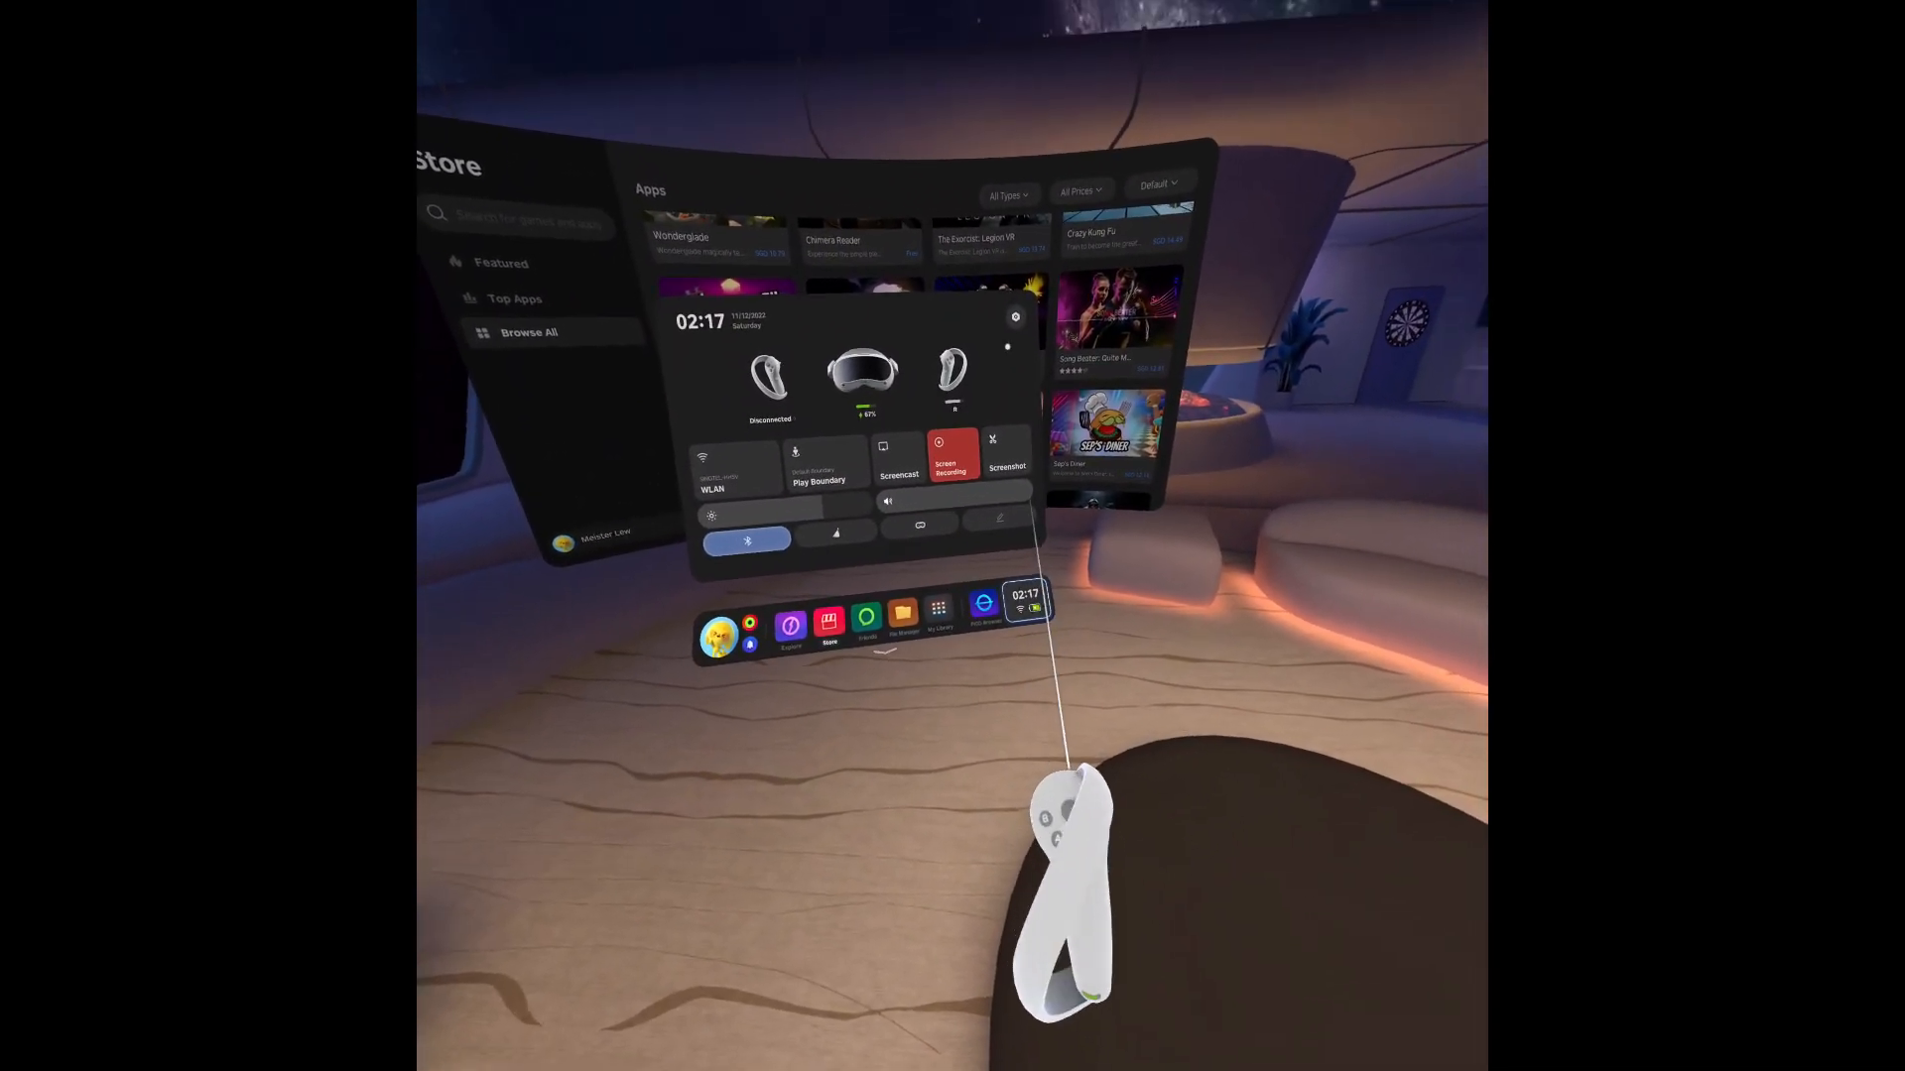
Go from quick settings into full Settings to pick the aurora-lit environment.
left_click(715, 486)
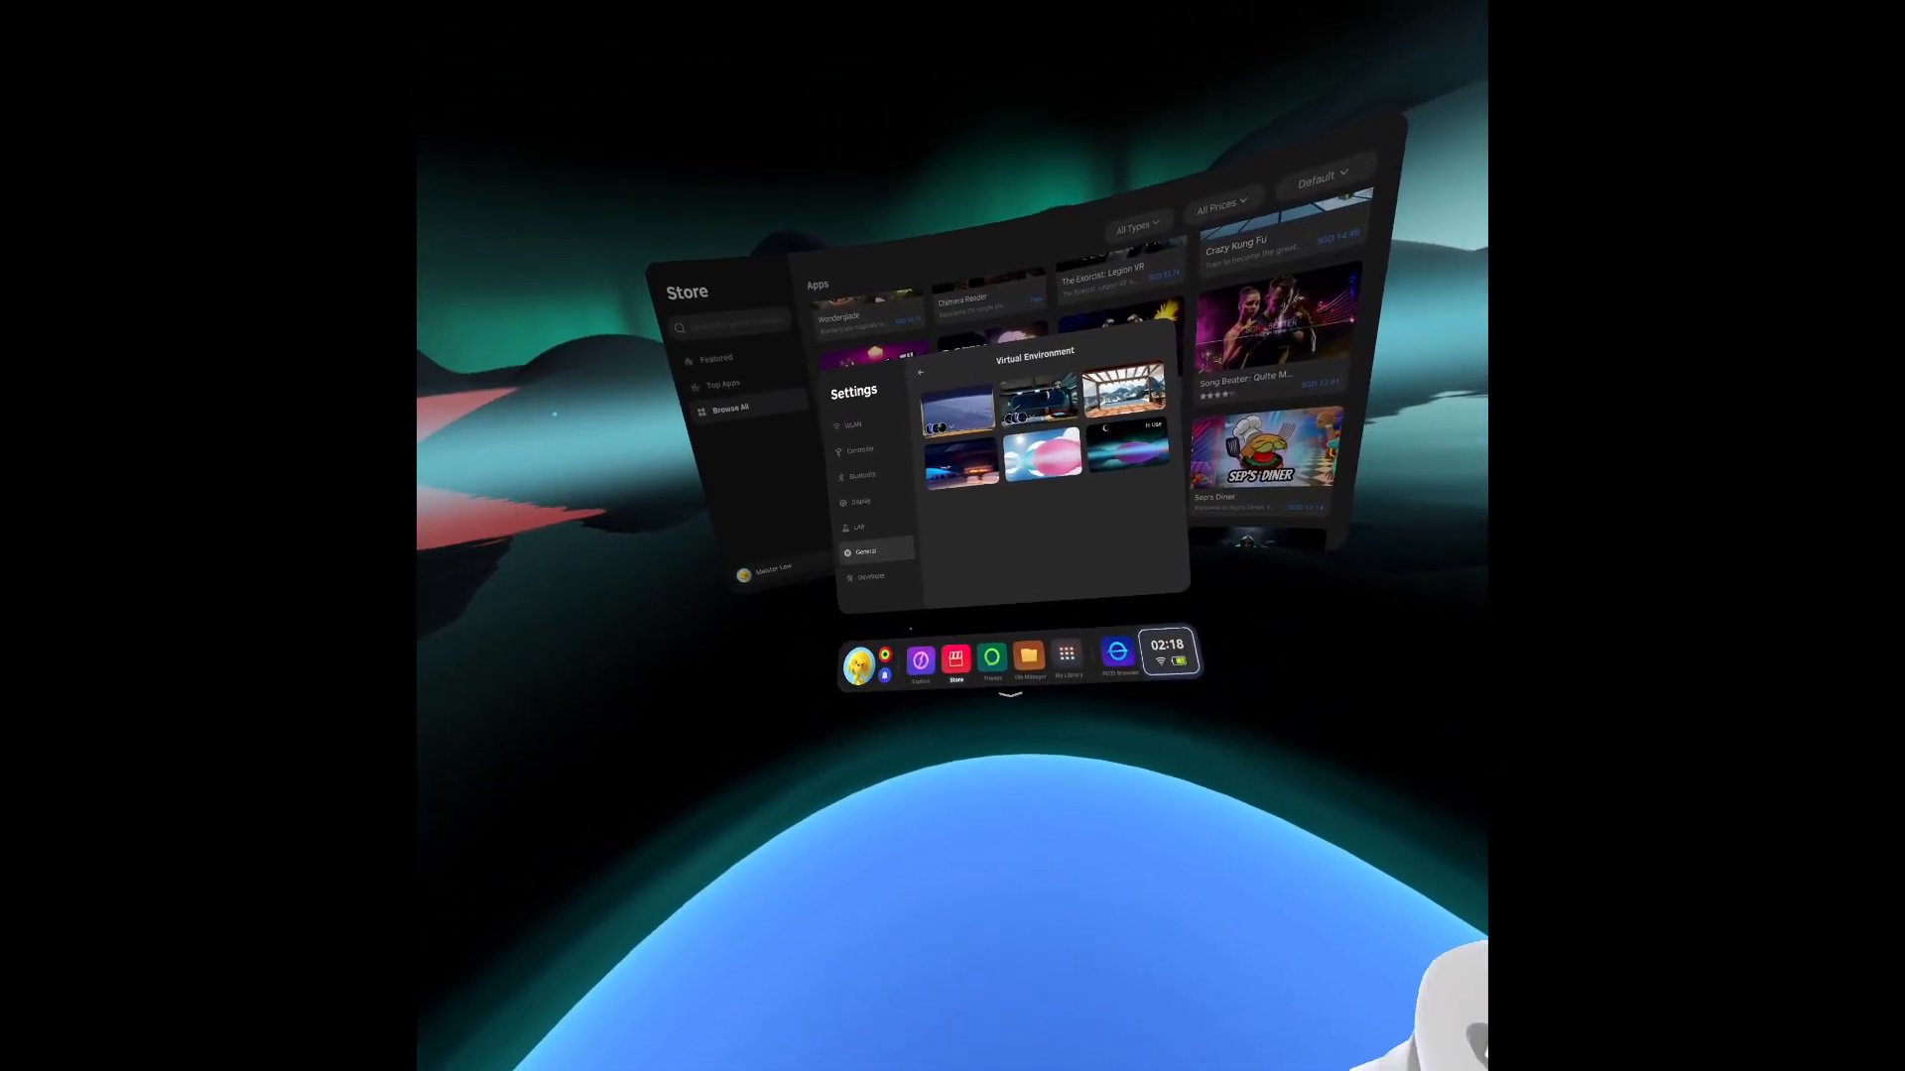
Browse the Developer, Bluetooth, Controller and WLAN pages, ending on Developer.
left_click(872, 577)
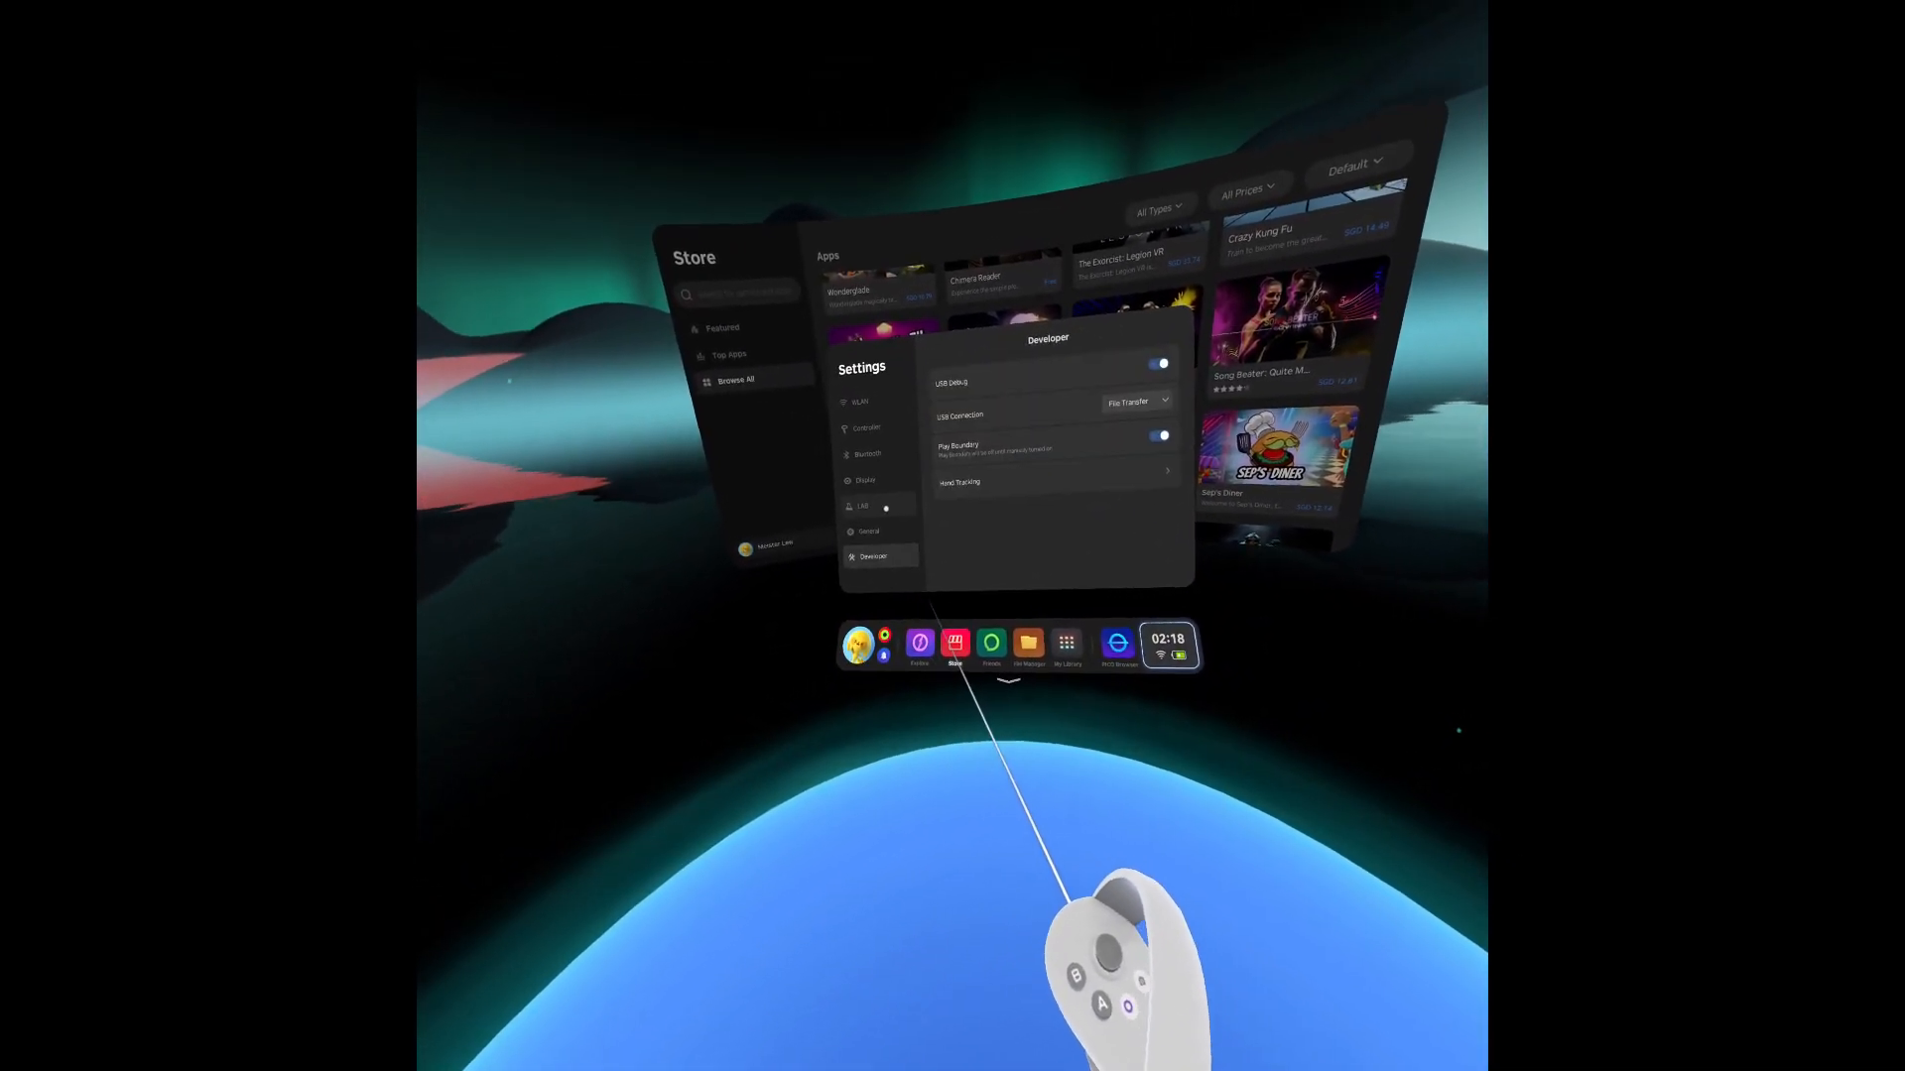
left_click(867, 453)
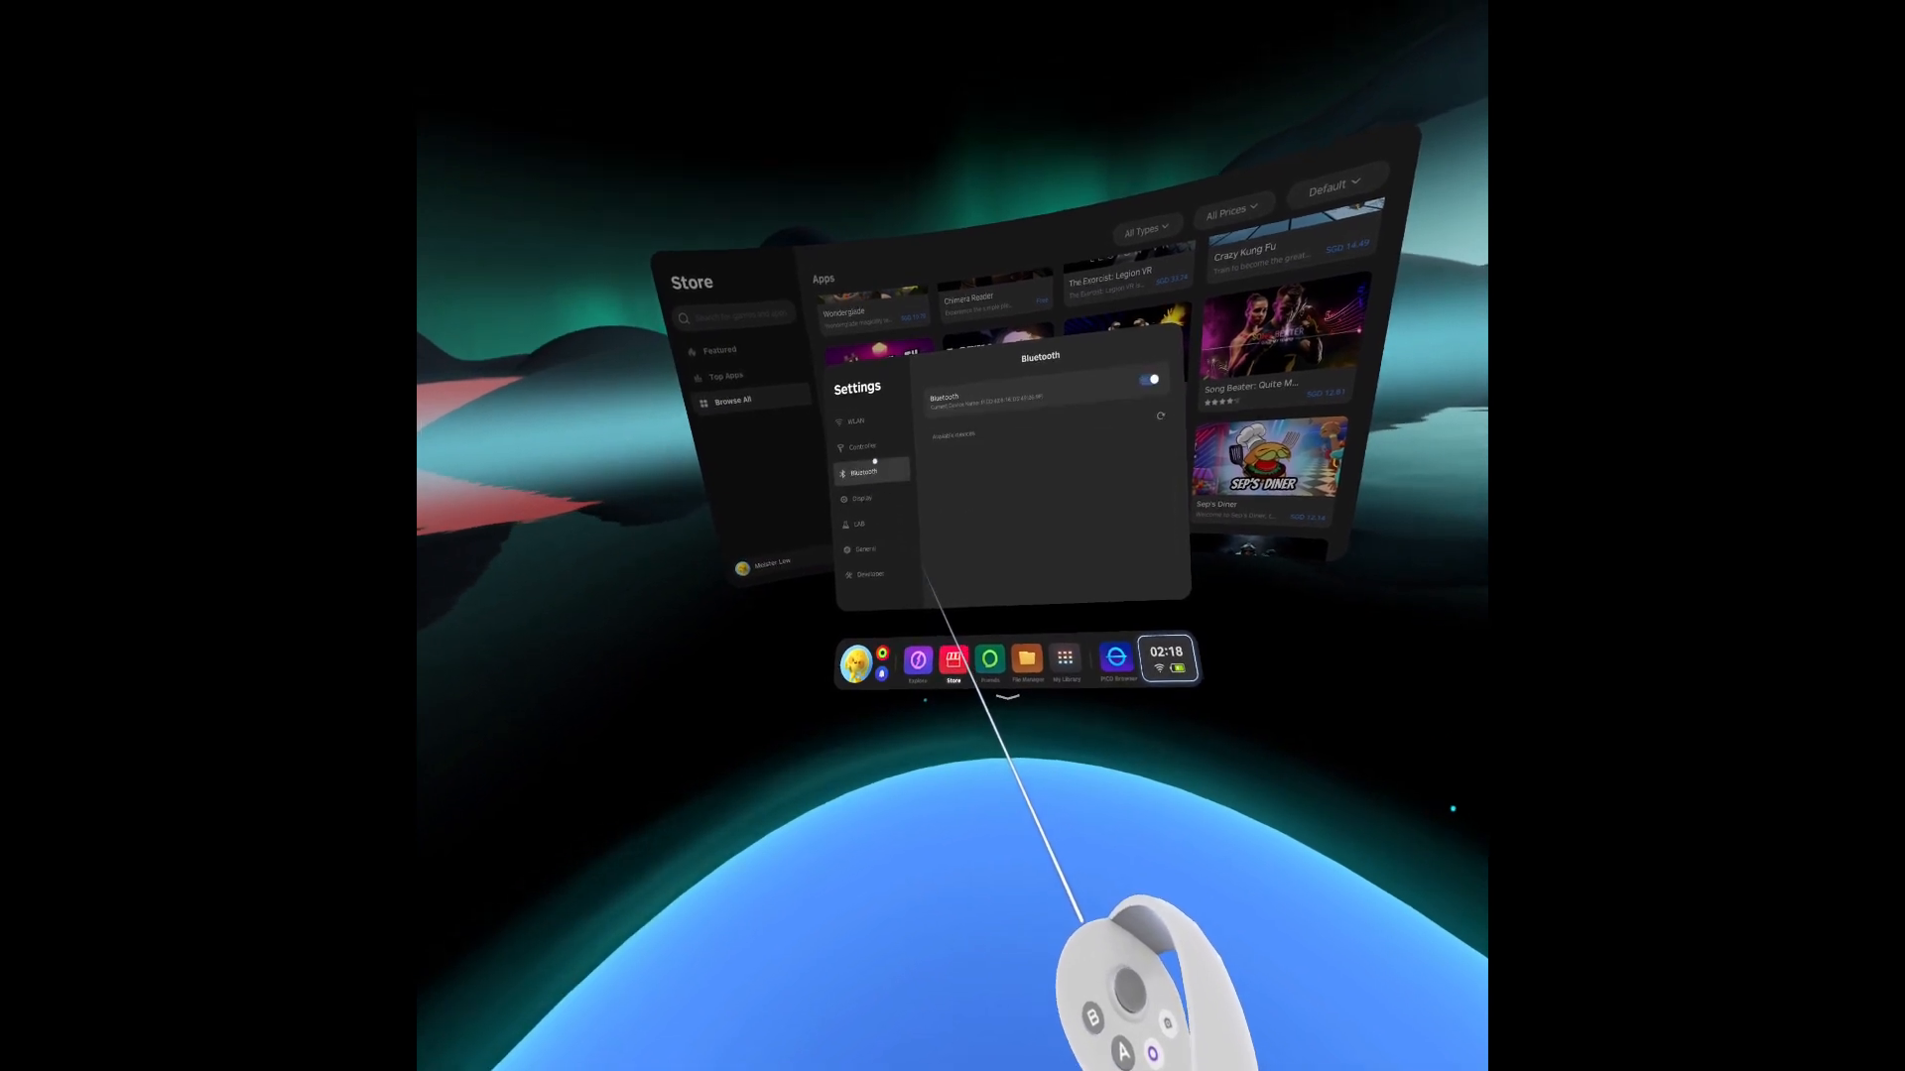
left_click(861, 427)
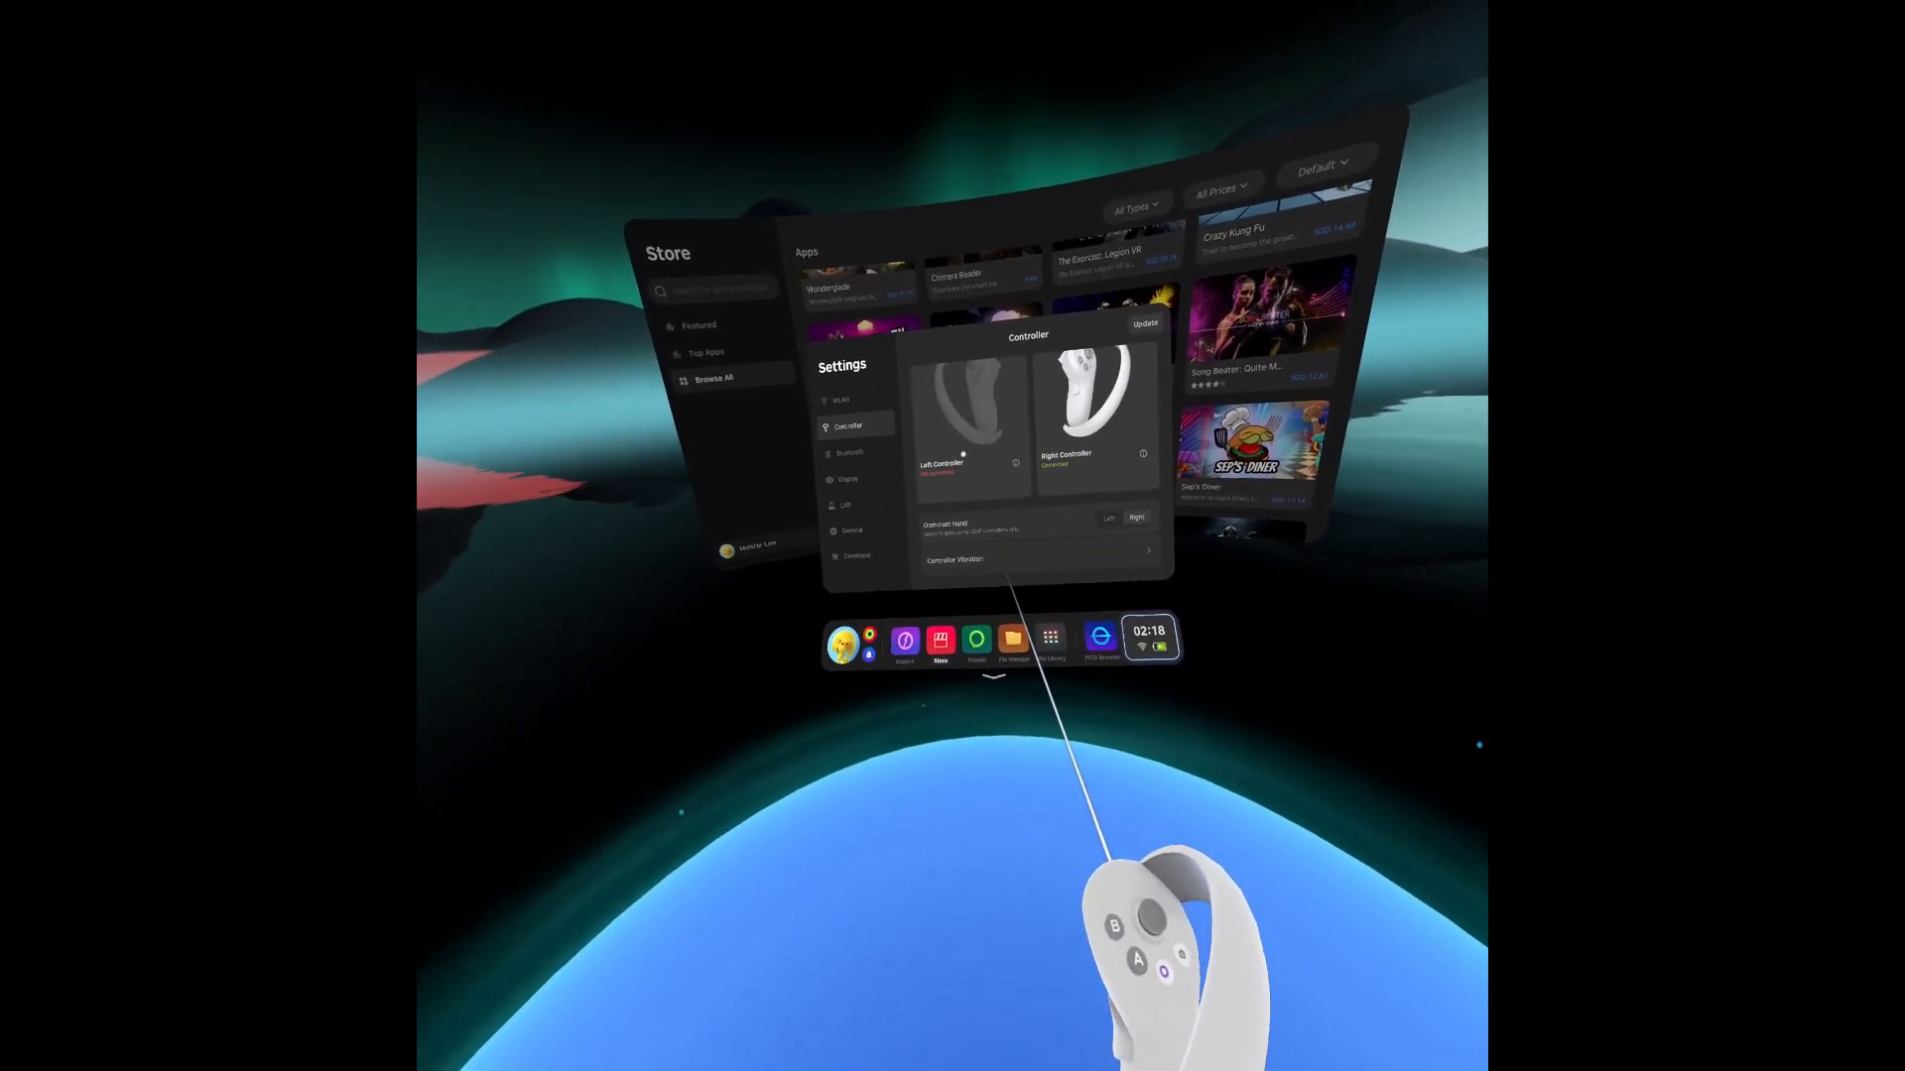
left_click(839, 399)
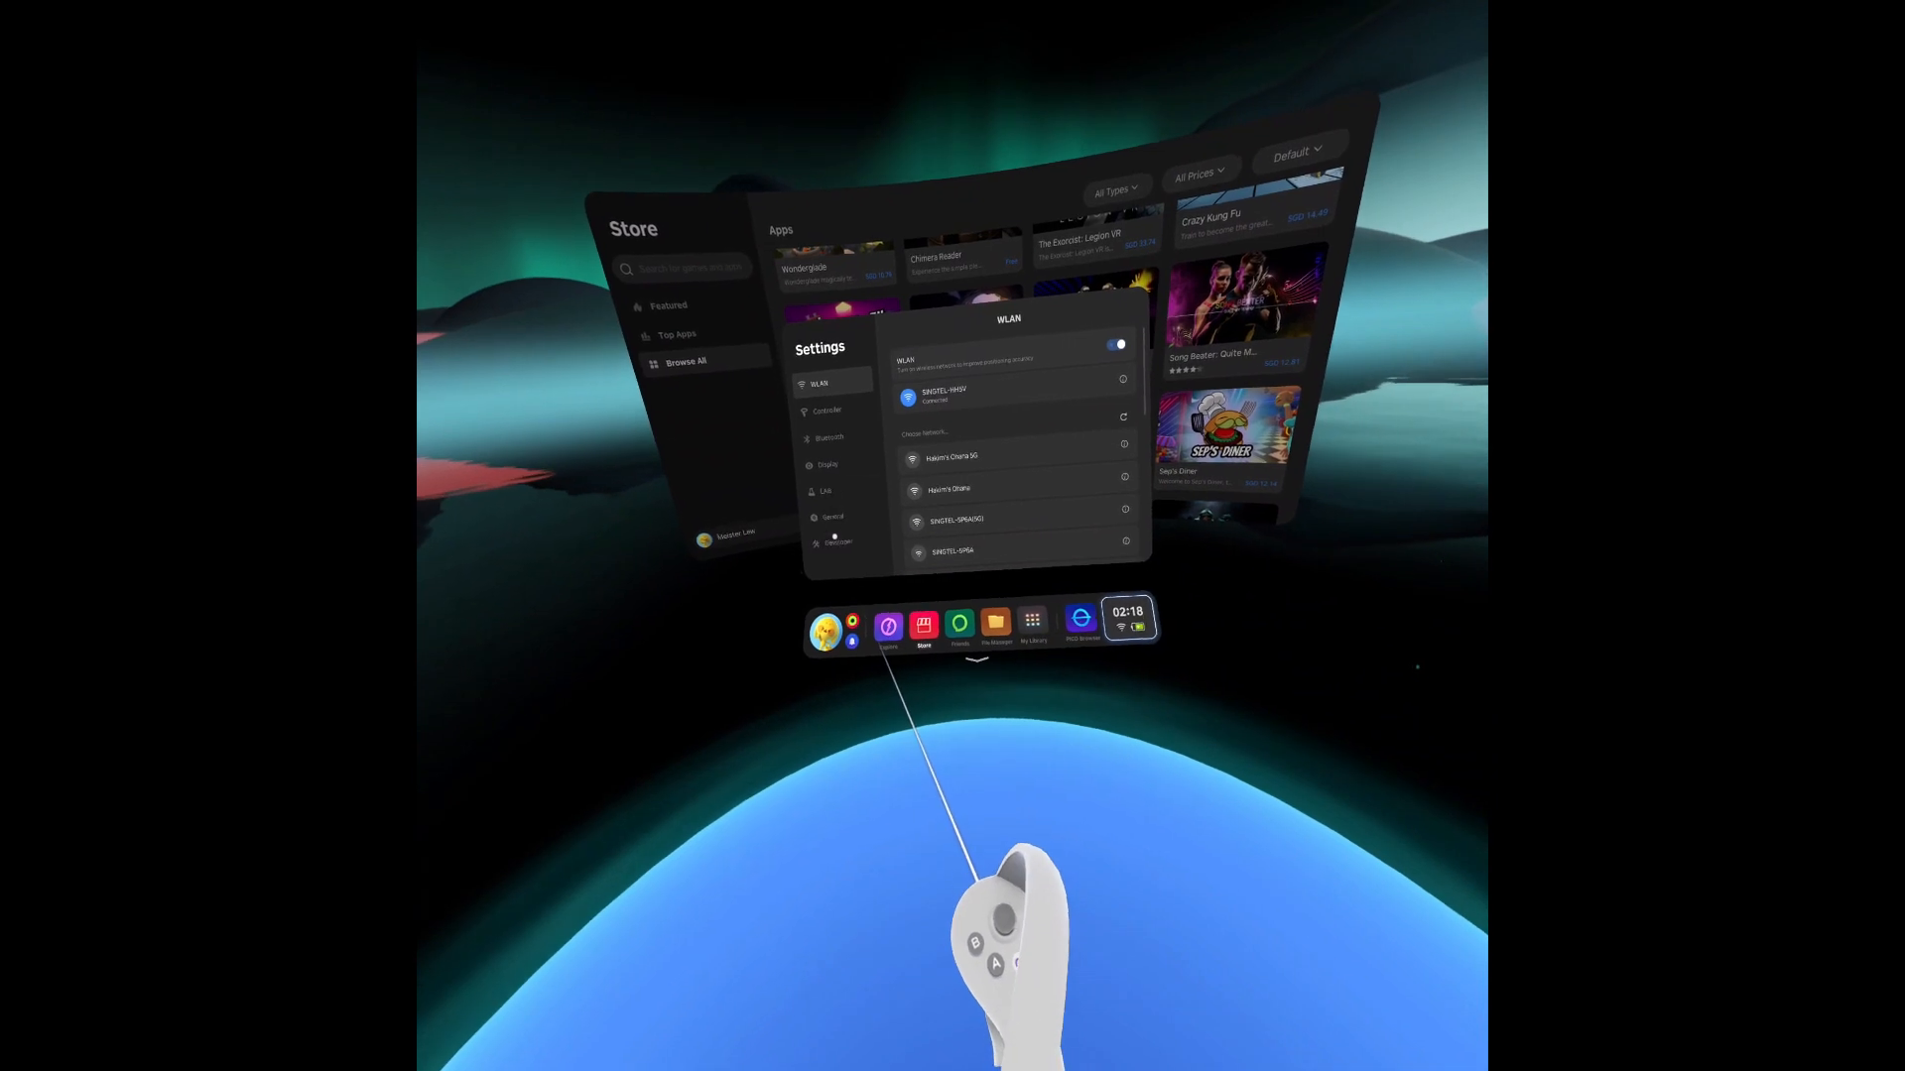
left_click(837, 541)
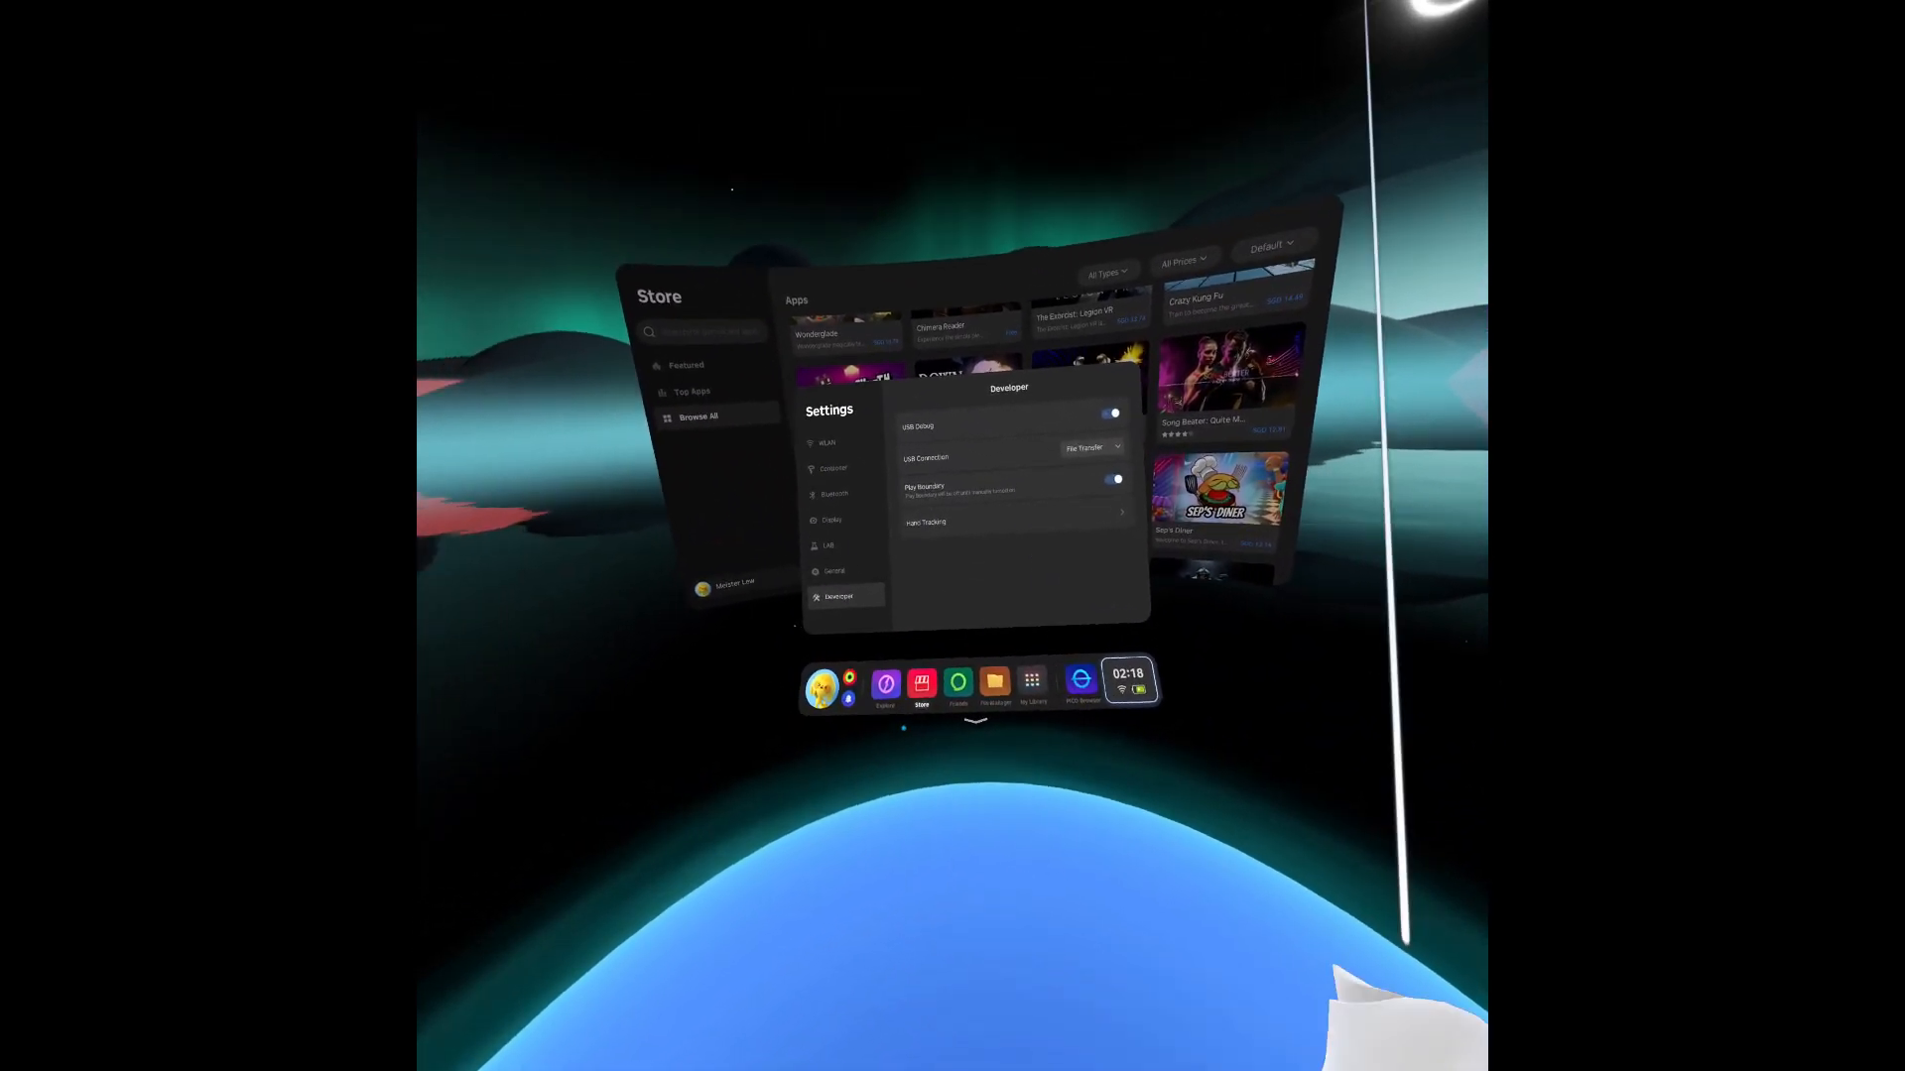